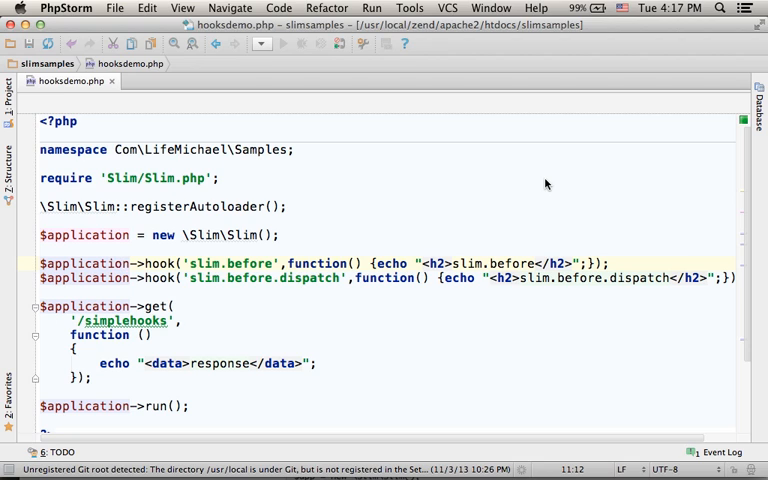
{"action": "mouse_move", "coordinate": [260, 227]}
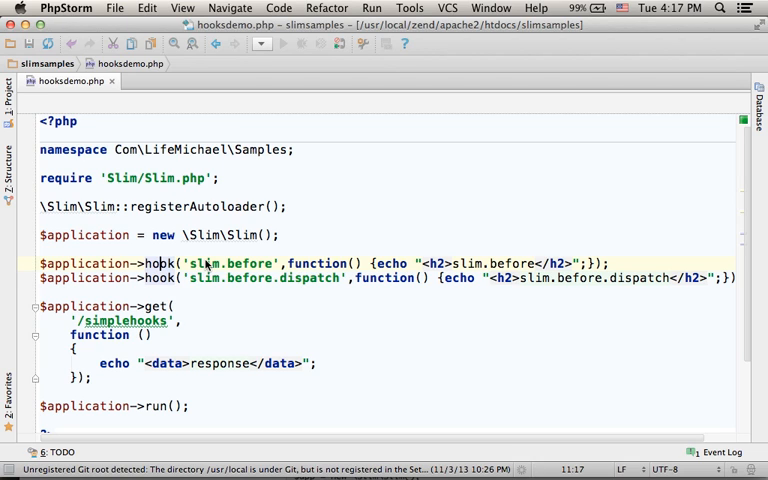
Step: Highlight the slim.before hook calls and the /simplehooks route path in hooksdemo.php
{"action": "double_click", "coordinate": [220, 262]}
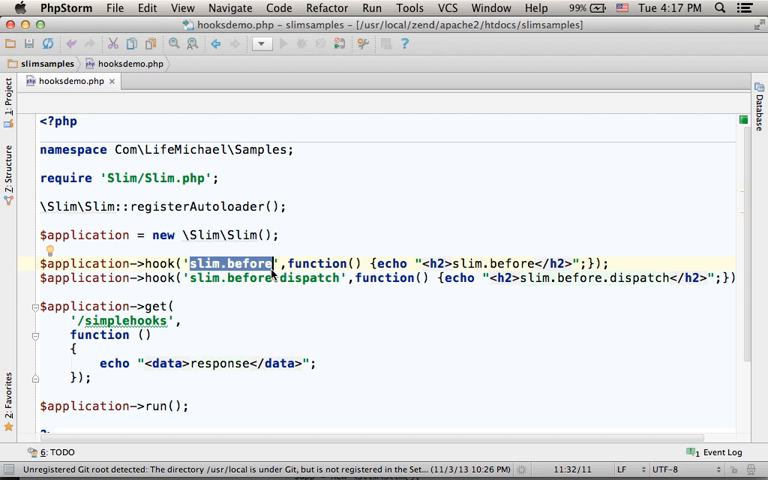
{"action": "double_click", "coordinate": [318, 262]}
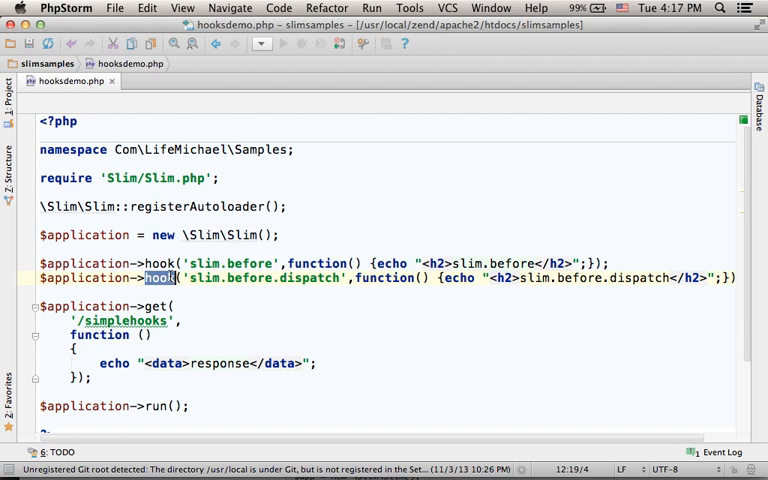
{"action": "left_click", "coordinate": [178, 305]}
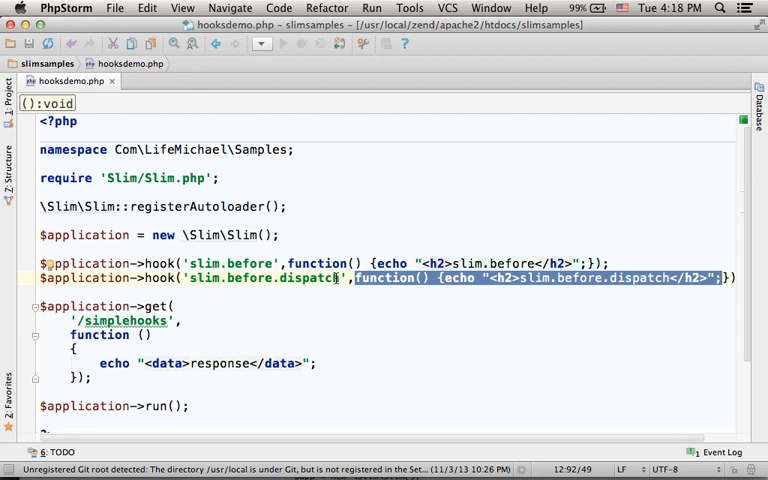
{"action": "mouse_move", "coordinate": [335, 322]}
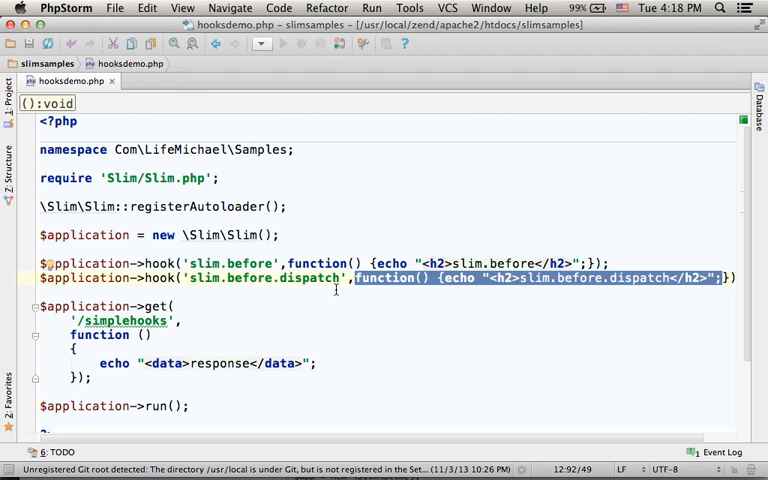
{"action": "mouse_move", "coordinate": [250, 288]}
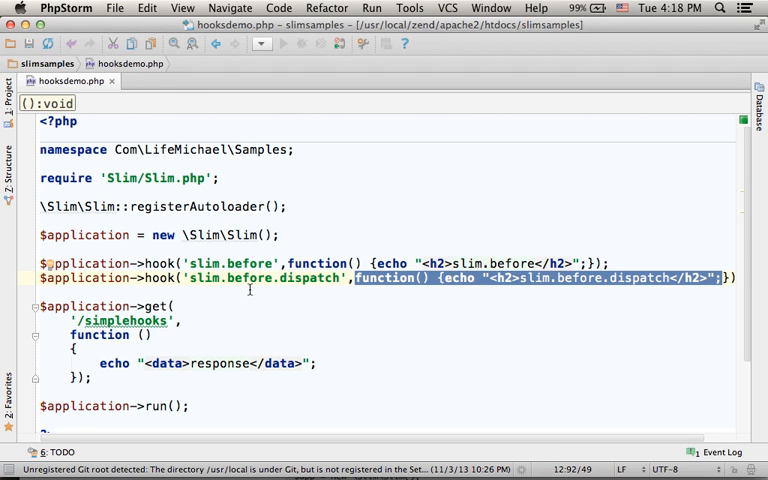
{"action": "double_click", "coordinate": [124, 320]}
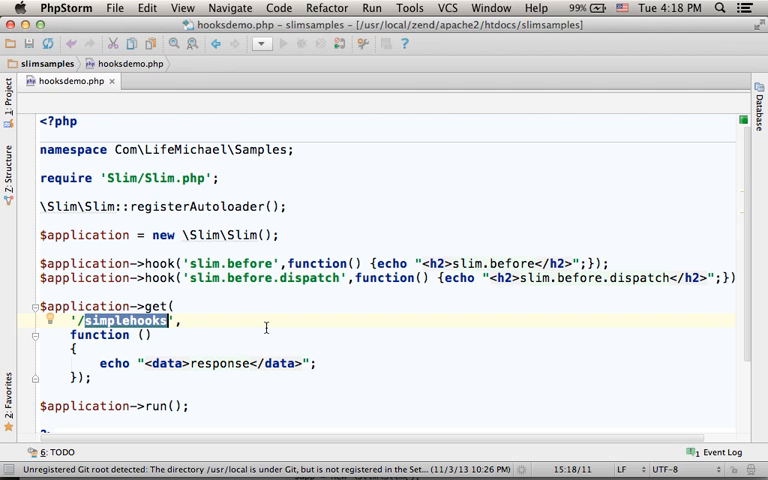
{"action": "left_click", "coordinate": [183, 320]}
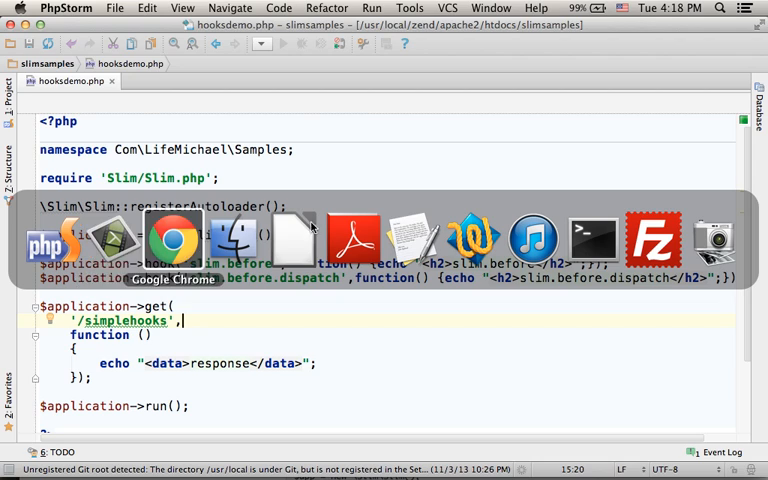
Step: In Chrome, highlight the slim.before and slim.before.dispatch headings in the /simplehooks output
{"action": "left_click", "coordinate": [172, 240]}
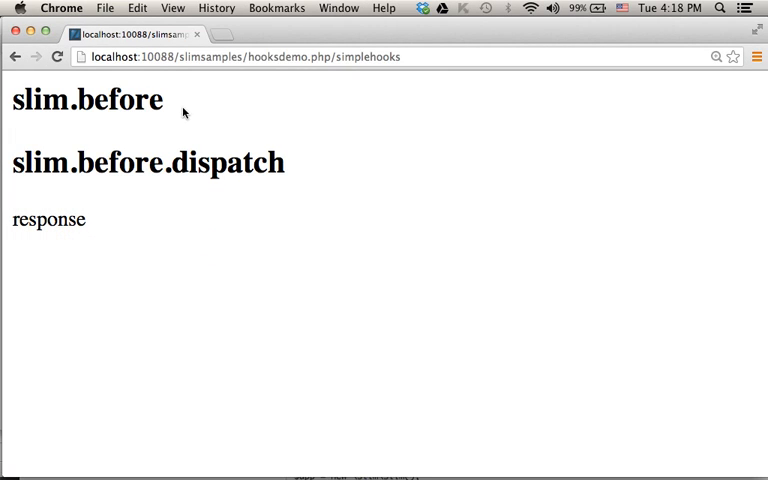
{"action": "mouse_move", "coordinate": [175, 108]}
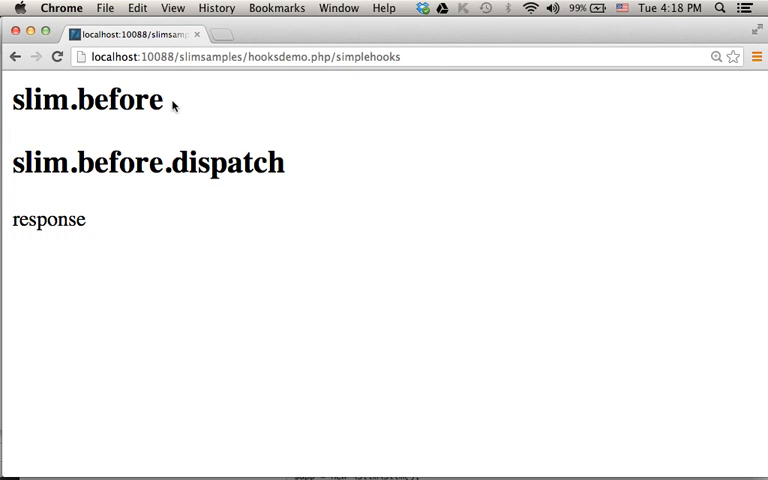
{"action": "double_click", "coordinate": [88, 99]}
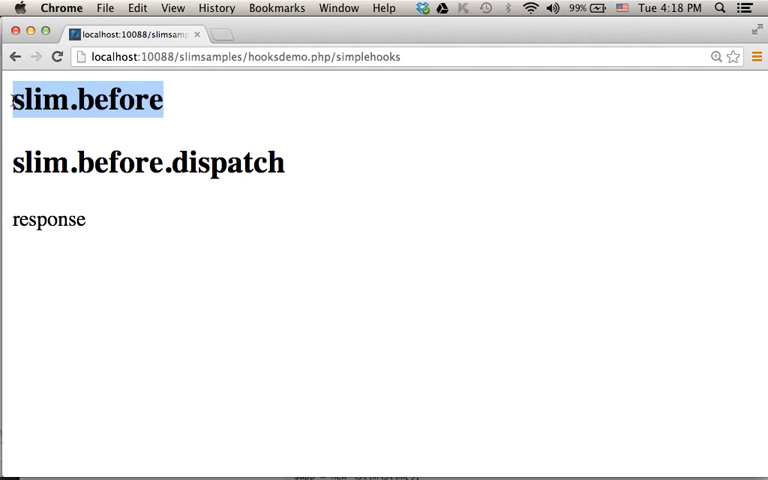
{"action": "double_click", "coordinate": [148, 162]}
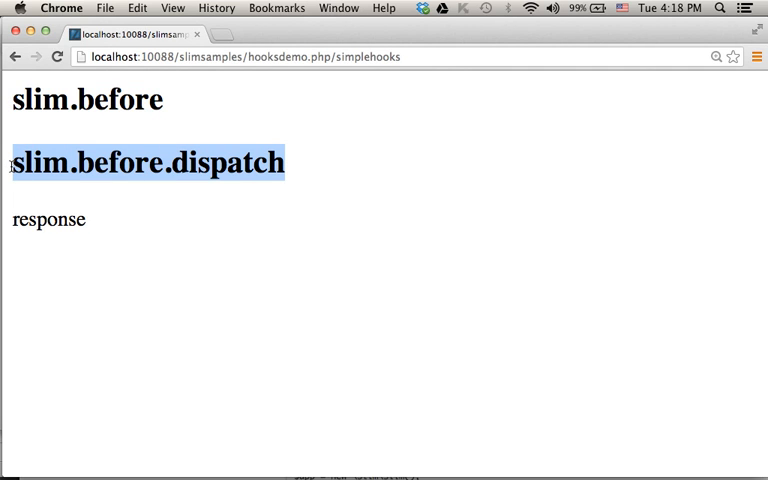
{"action": "left_click", "coordinate": [100, 172]}
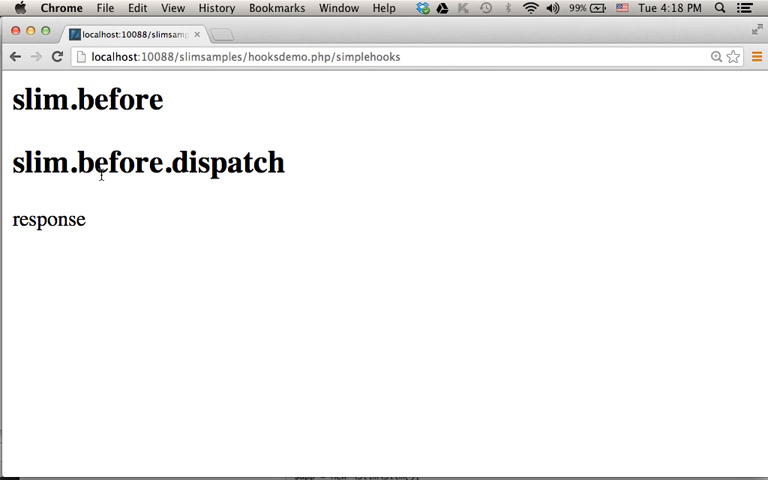
{"action": "double_click", "coordinate": [37, 162]}
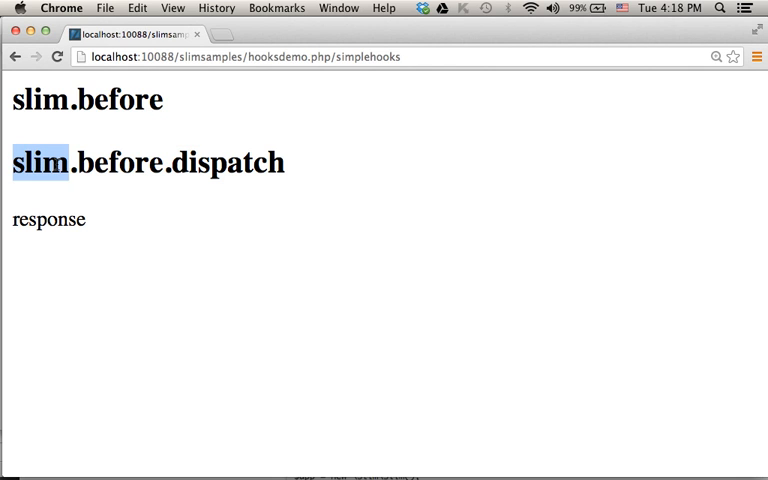